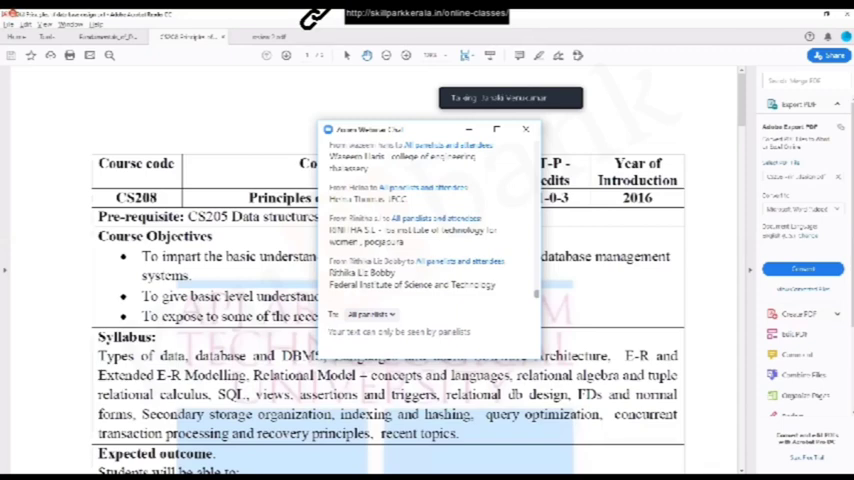
Close the Zoom Webinar Chat window so the shared CS208 syllabus is unobstructed
click(525, 129)
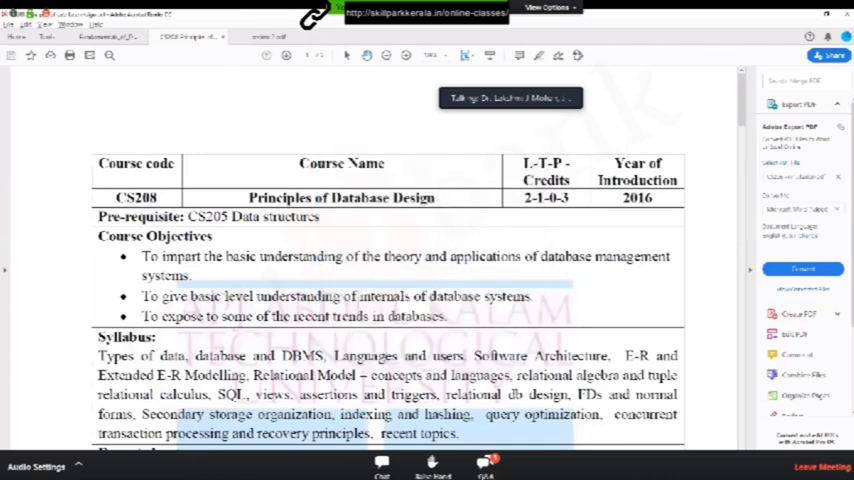
Scroll the syllabus down until the Expected outcome heading and first outcomes appear
click(381, 462)
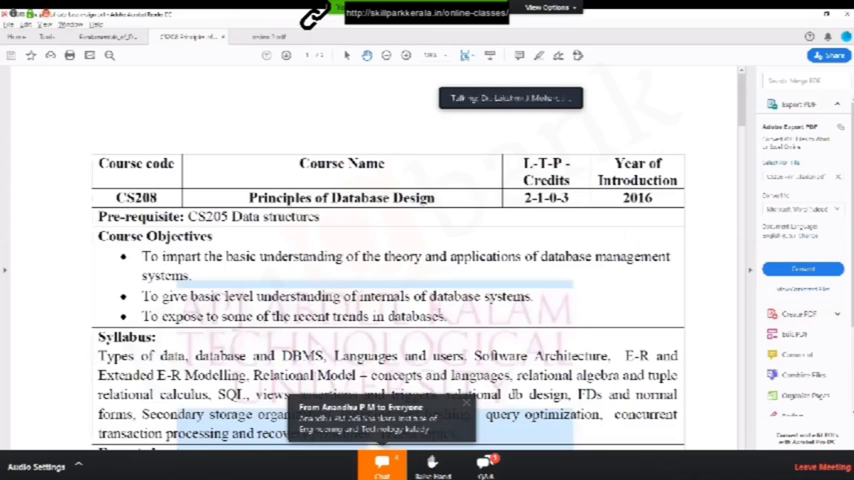
scroll(down, 3)
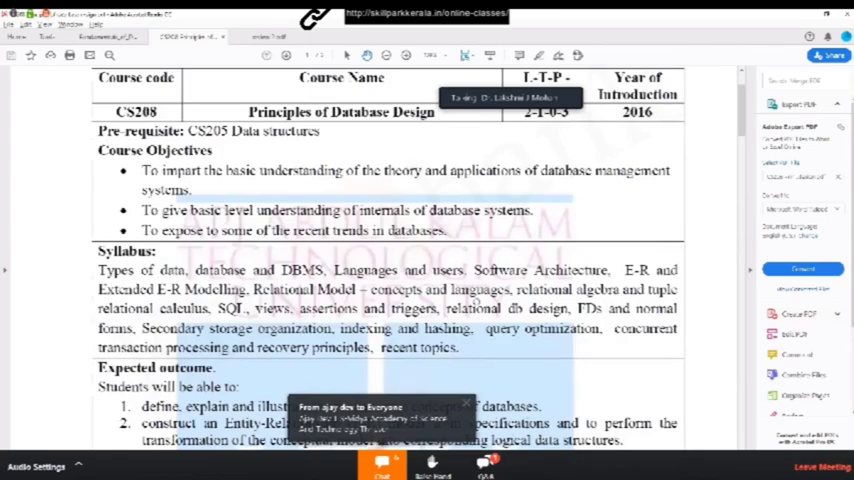
Scroll the course plan table down to Module IV, Relational Database Design
scroll(down, 3)
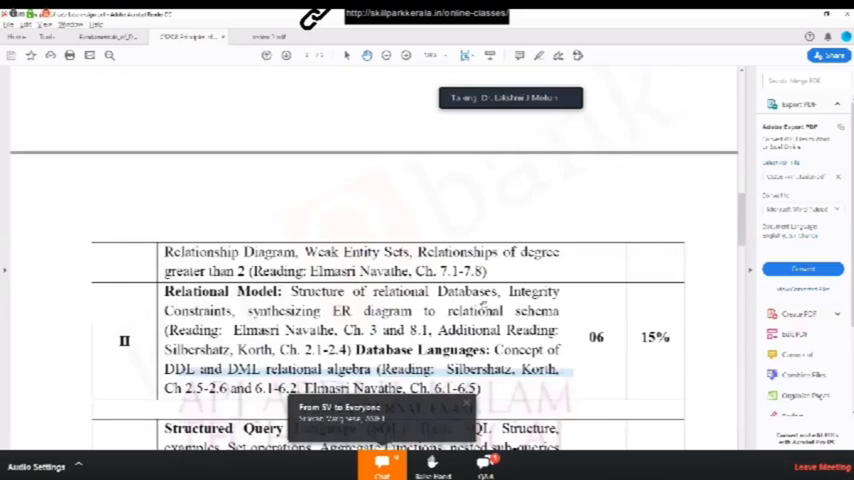
scroll(down, 3)
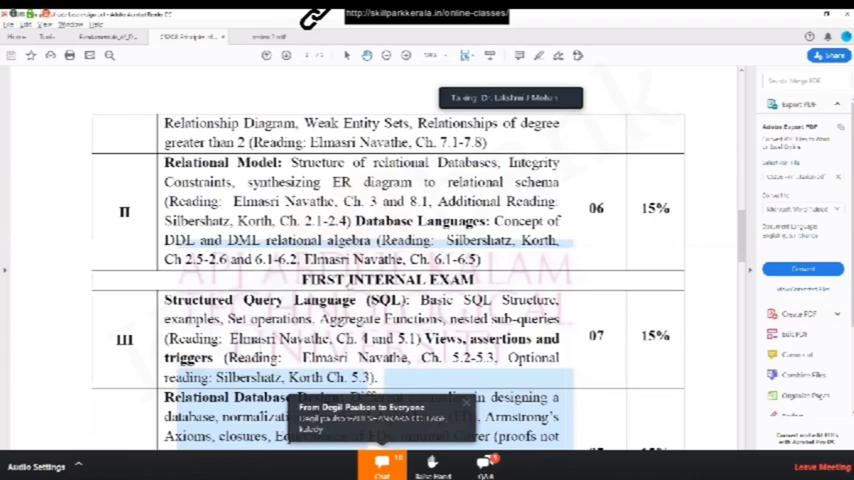
scroll(down, 3)
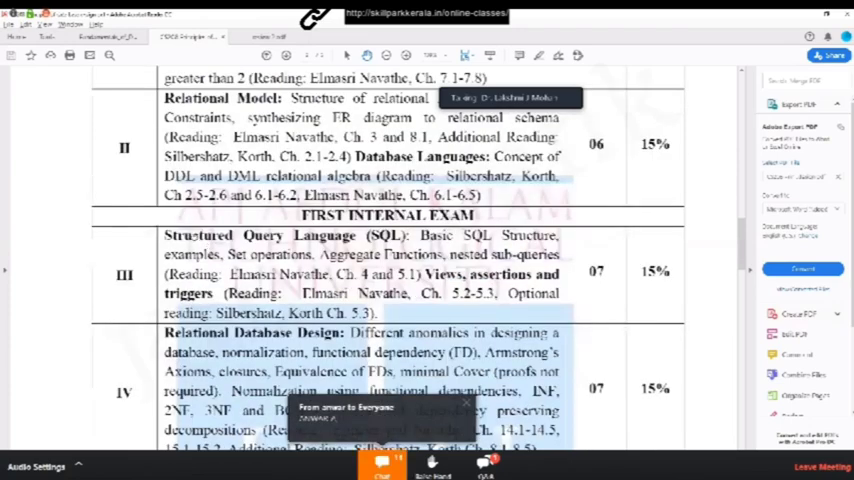